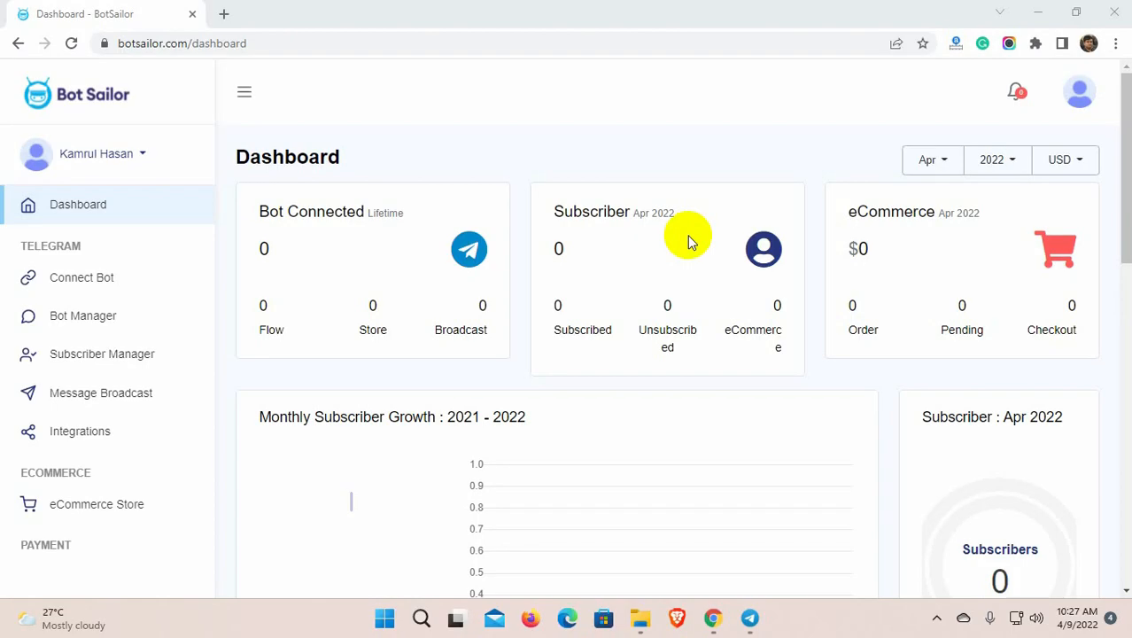
pyautogui.moveTo(446, 315)
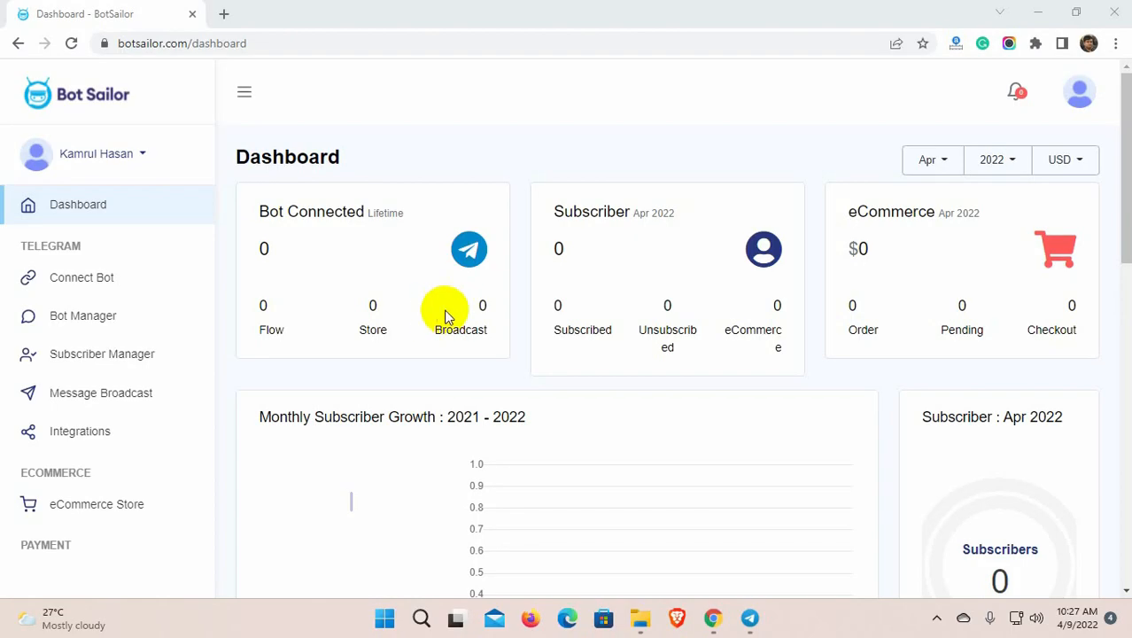
pyautogui.moveTo(439, 329)
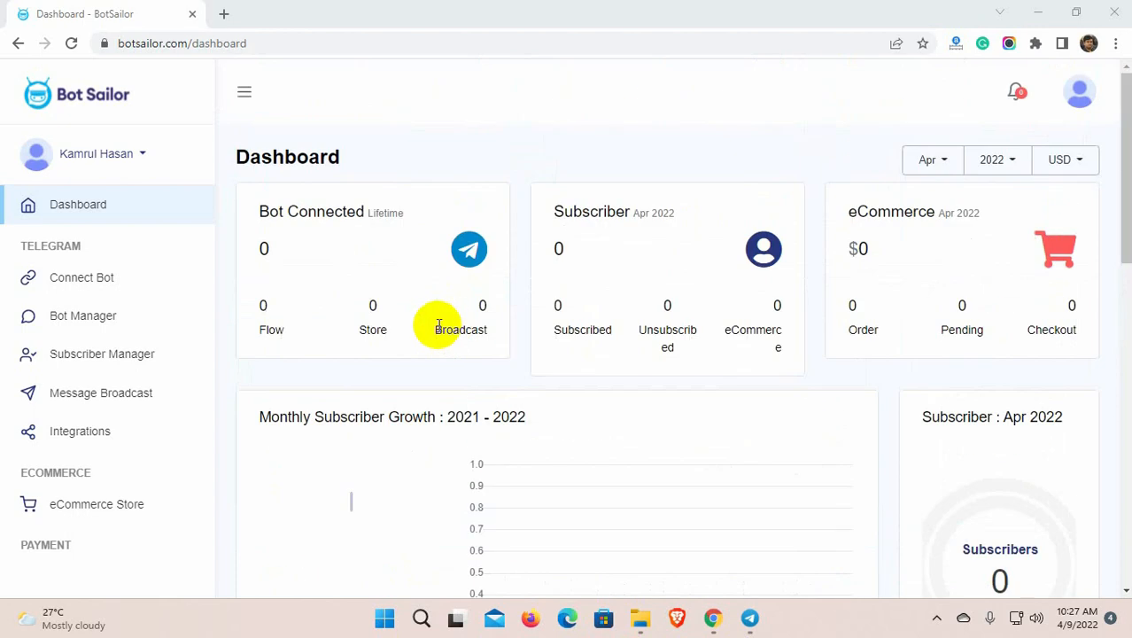
pyautogui.moveTo(717, 163)
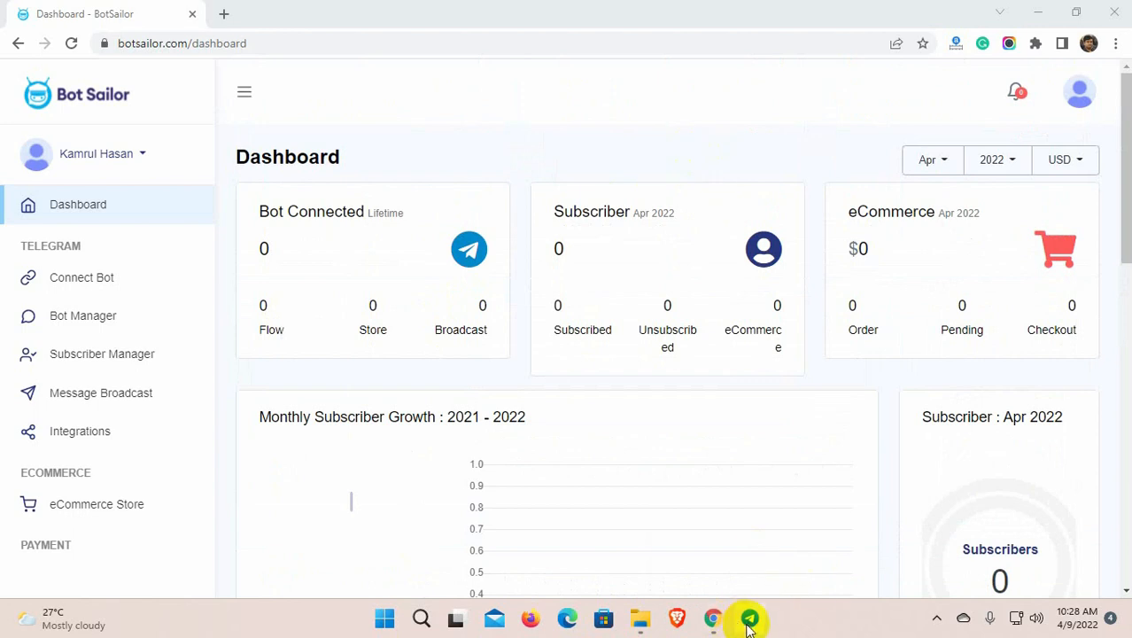
# Step: Search for 'botfa', open the BotFather chat, and start it
pyautogui.write('botfather')
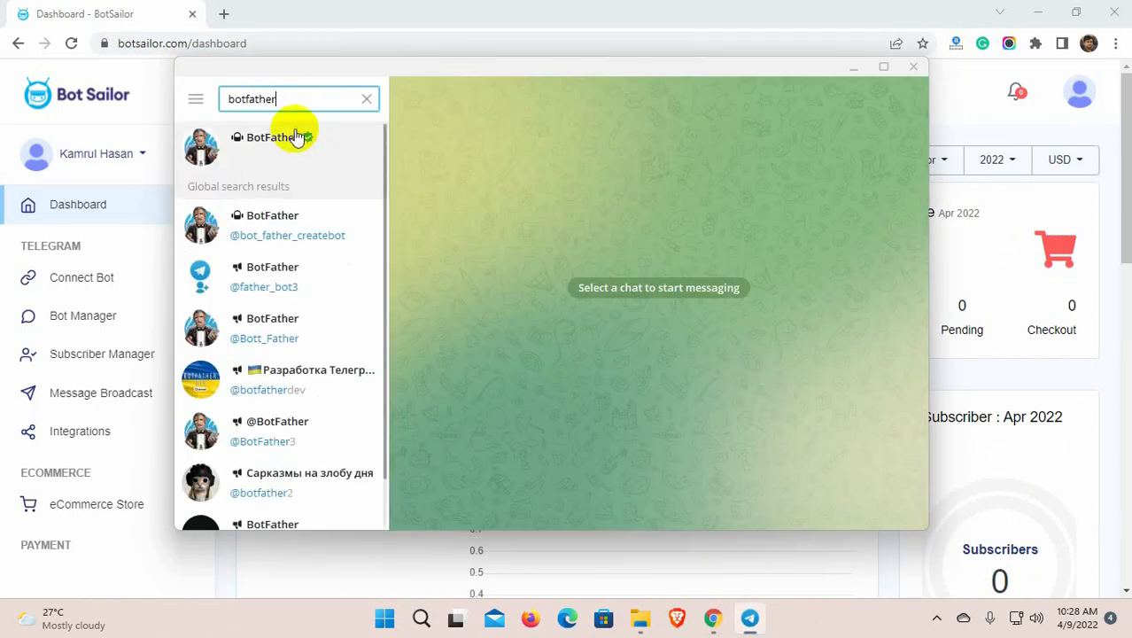
pyautogui.click(283, 142)
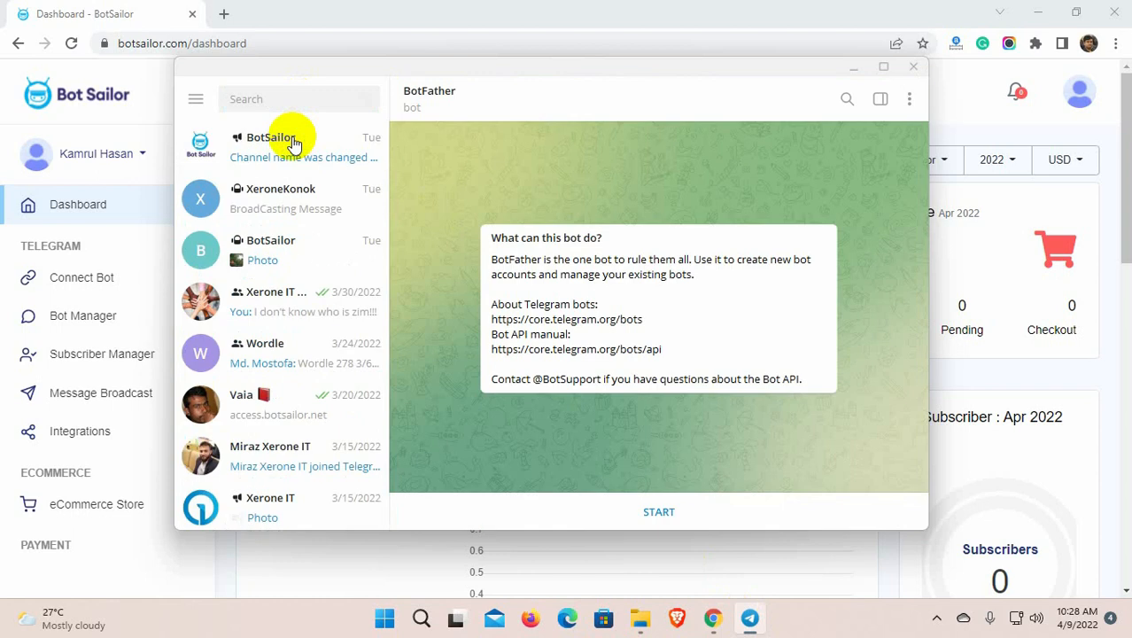
pyautogui.moveTo(655, 425)
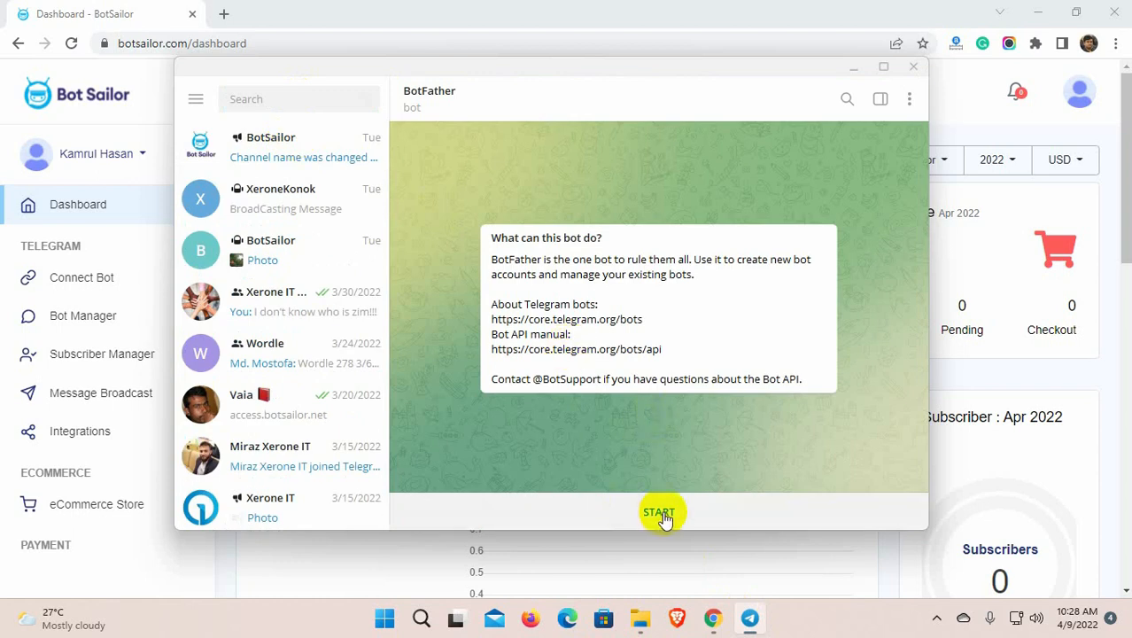
pyautogui.click(660, 511)
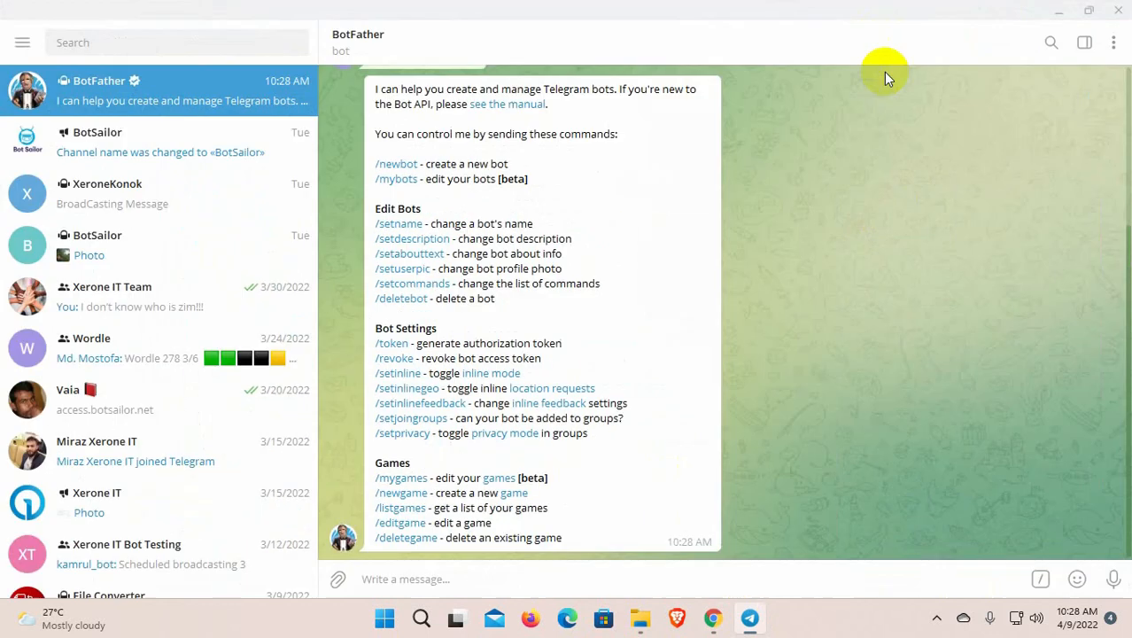
pyautogui.moveTo(396, 163)
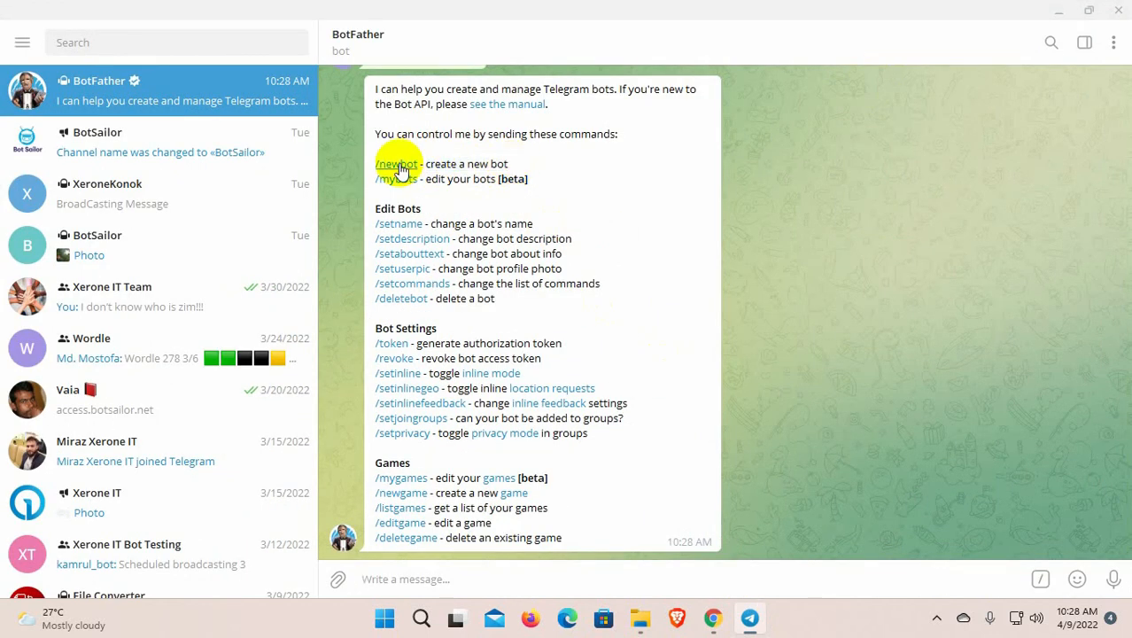
# Step: Run /newbot, naming the bot BoostupTechs with username BoostupTechs_bot
pyautogui.click(395, 163)
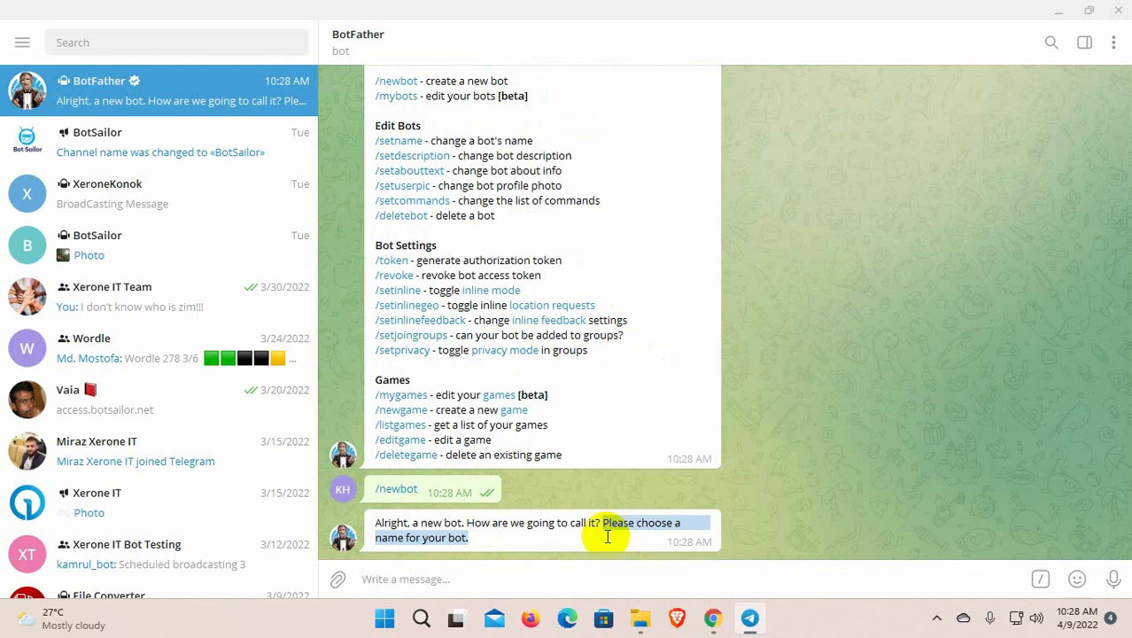
pyautogui.write('BoostupTechs')
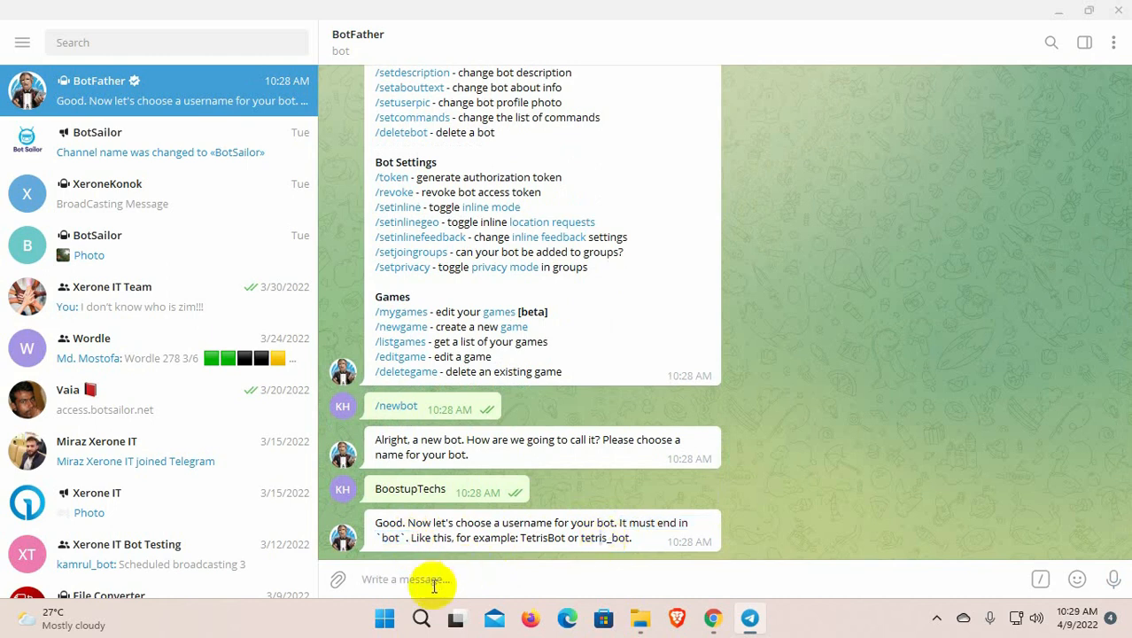
pyautogui.write('Boost')
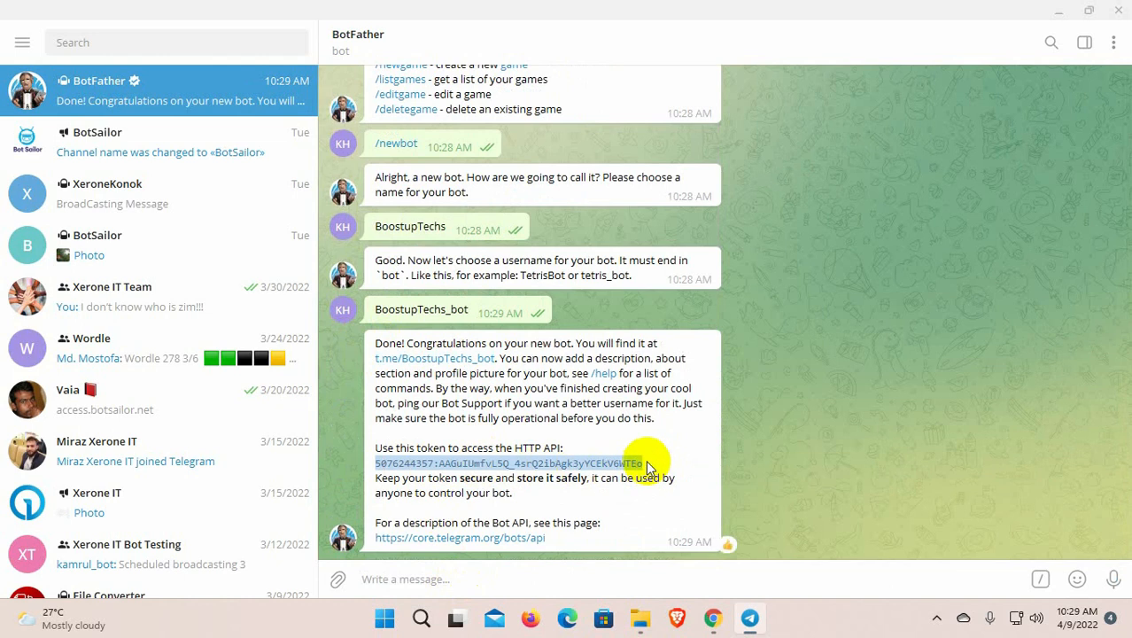
pyautogui.moveTo(702, 621)
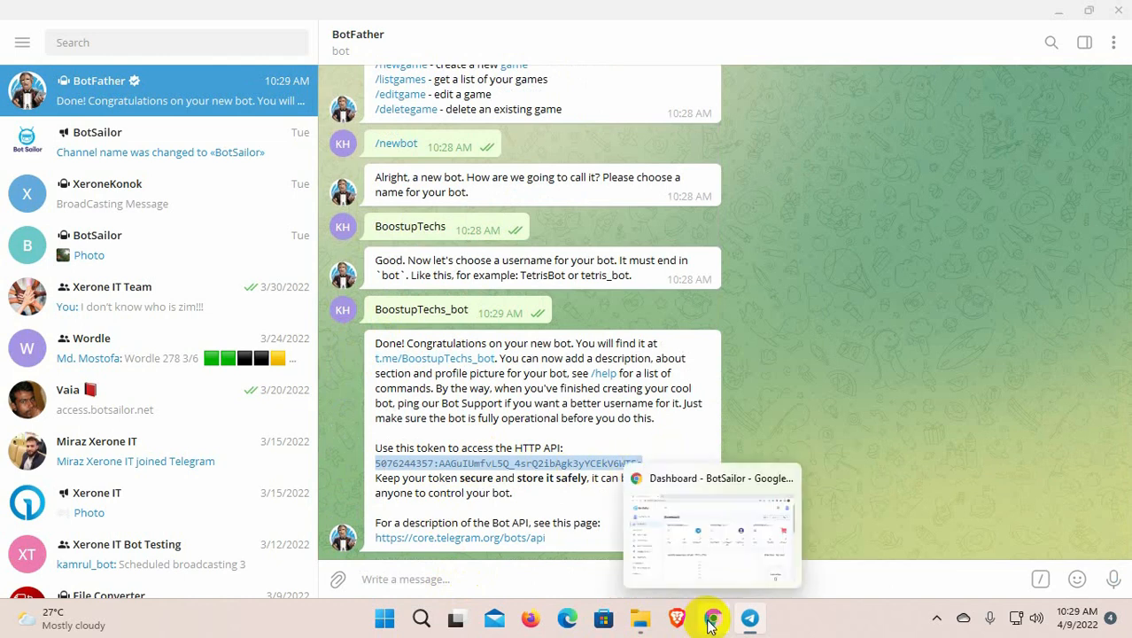
# Step: Paste the BoostupTechs_bot token into BotSailor's Connect Bot page and connect it
pyautogui.click(710, 618)
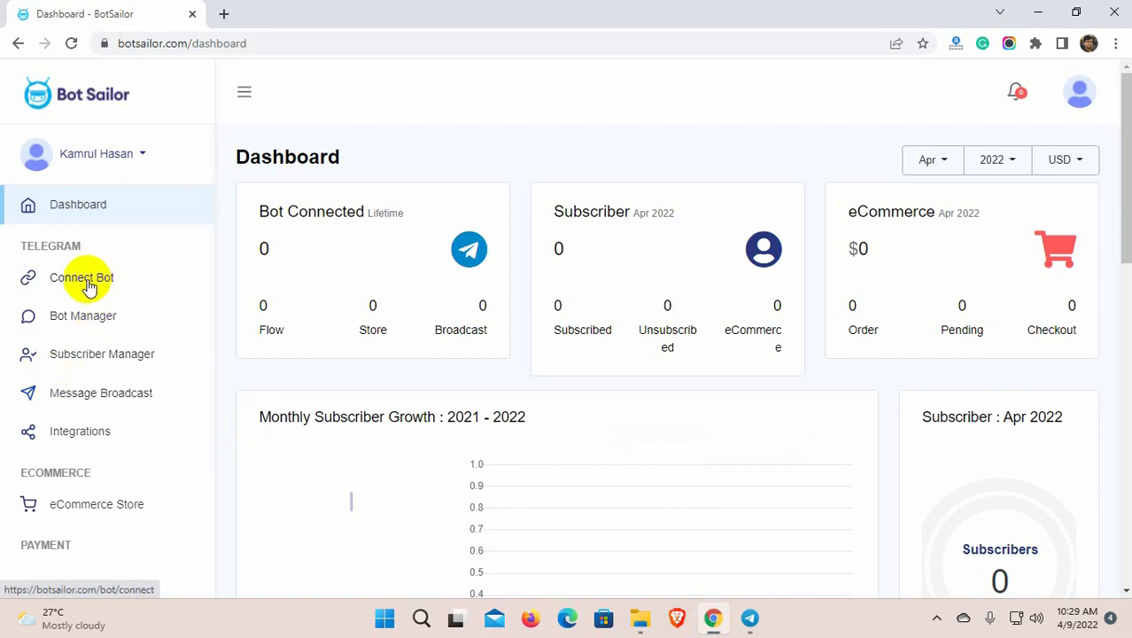
pyautogui.click(81, 277)
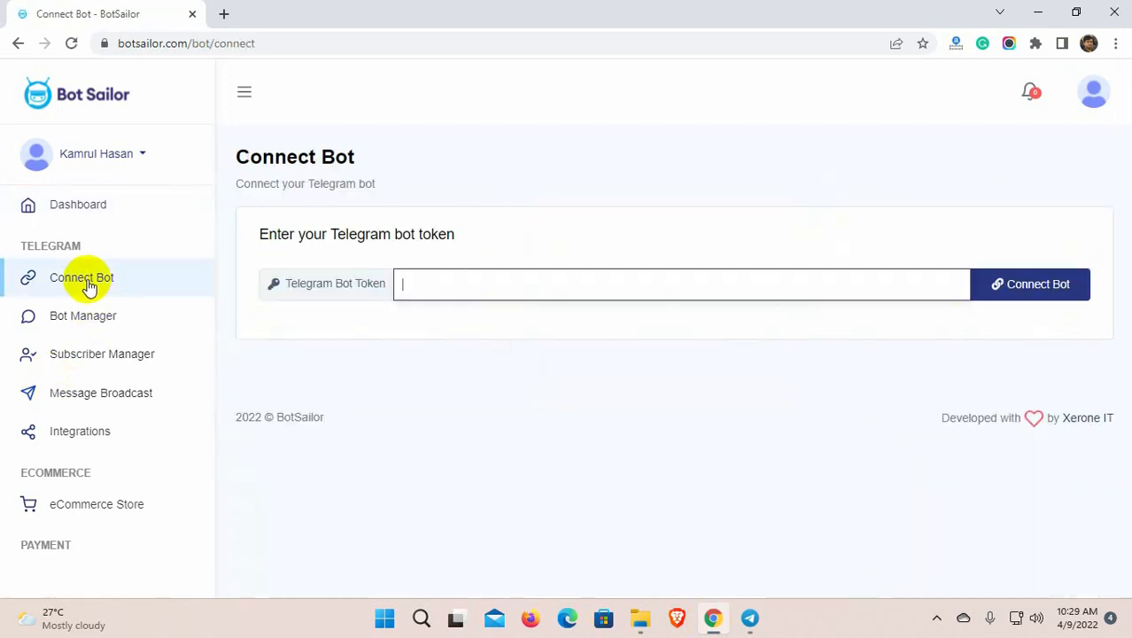
pyautogui.rightClick(500, 462)
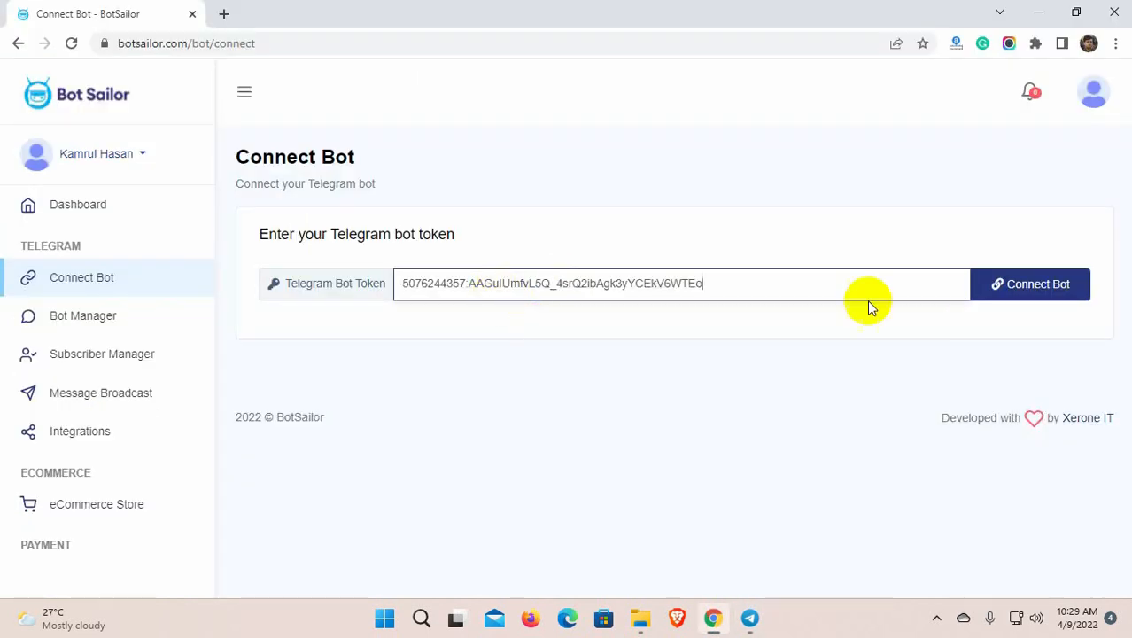
pyautogui.click(1030, 284)
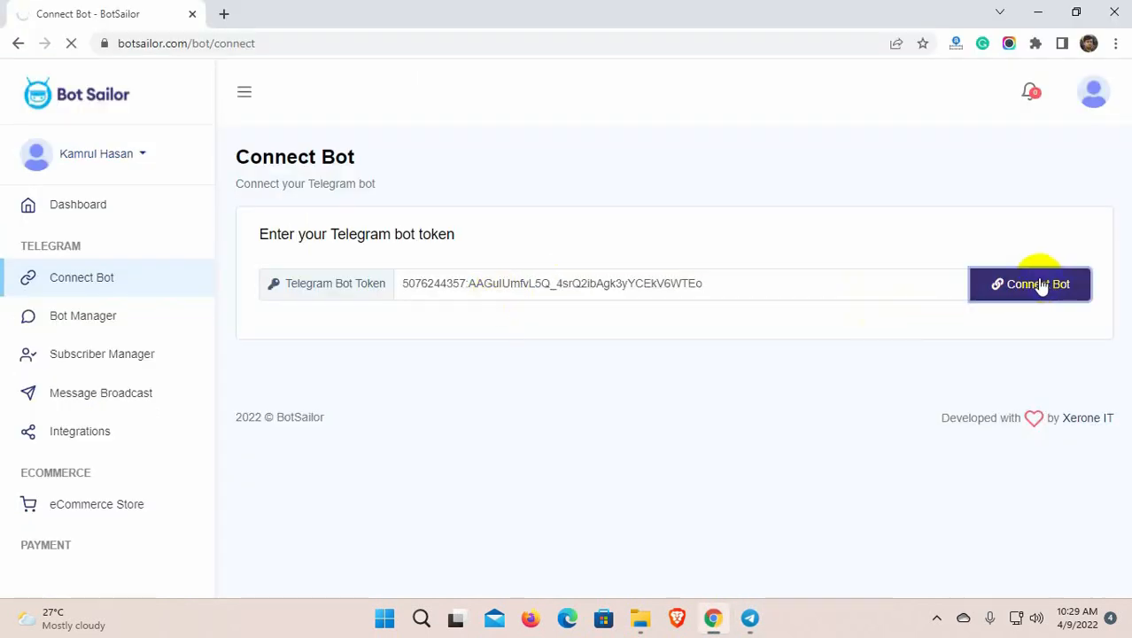
pyautogui.click(1029, 283)
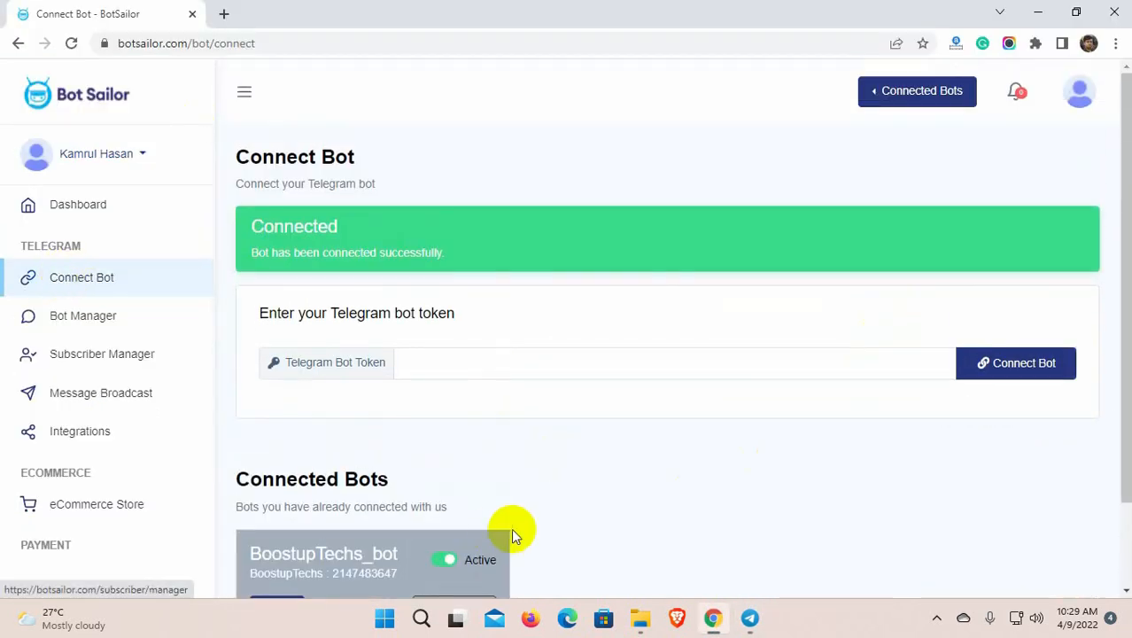
# Step: Search Telegram for boostuptechs_bot and open the BoostupTechs bot chat
pyautogui.click(749, 617)
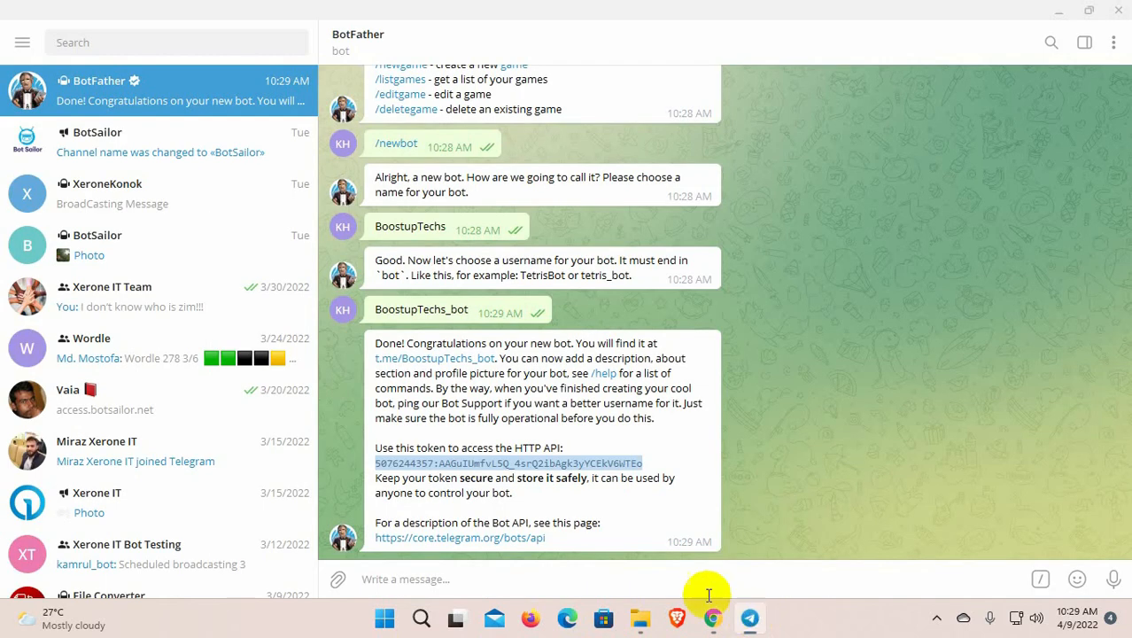
pyautogui.write('boostuptechs_bot')
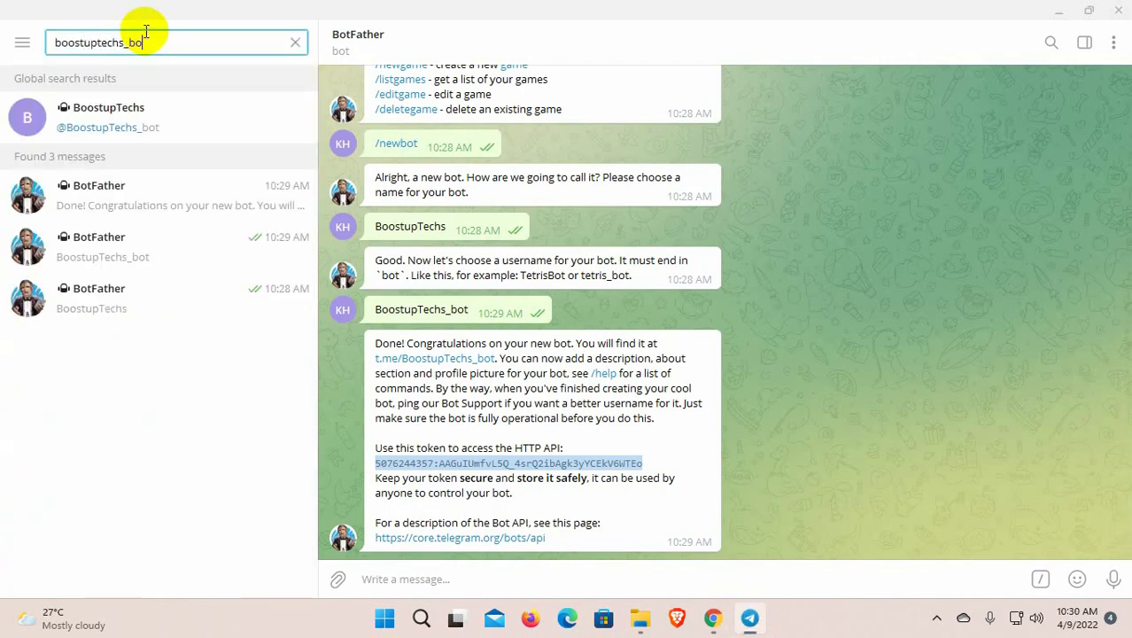
pyautogui.click(109, 116)
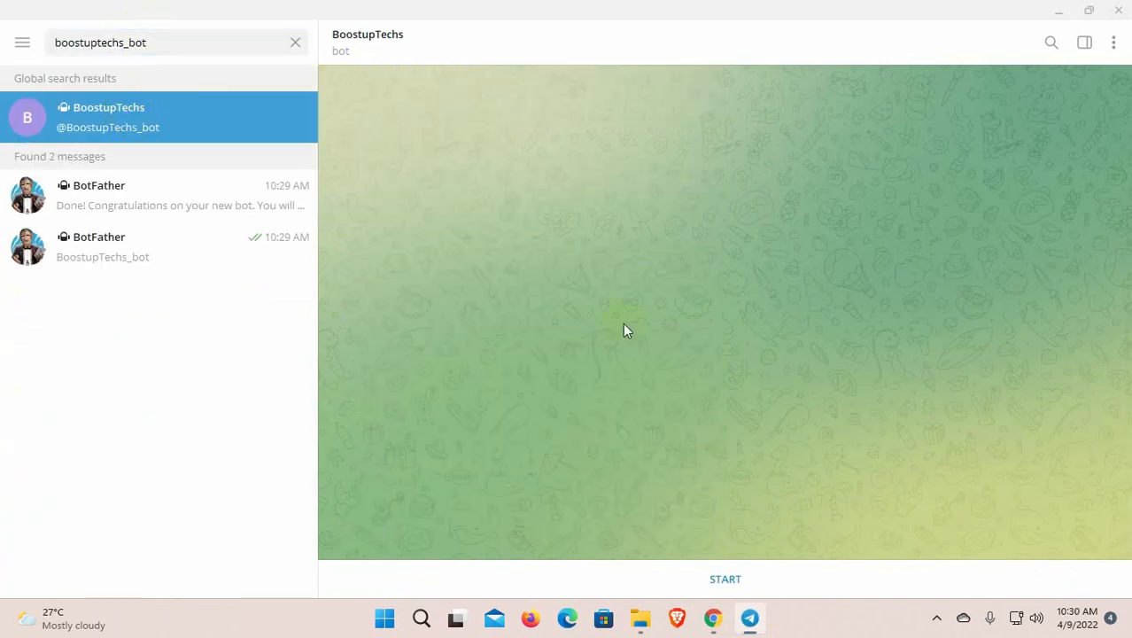
pyautogui.moveTo(676, 618)
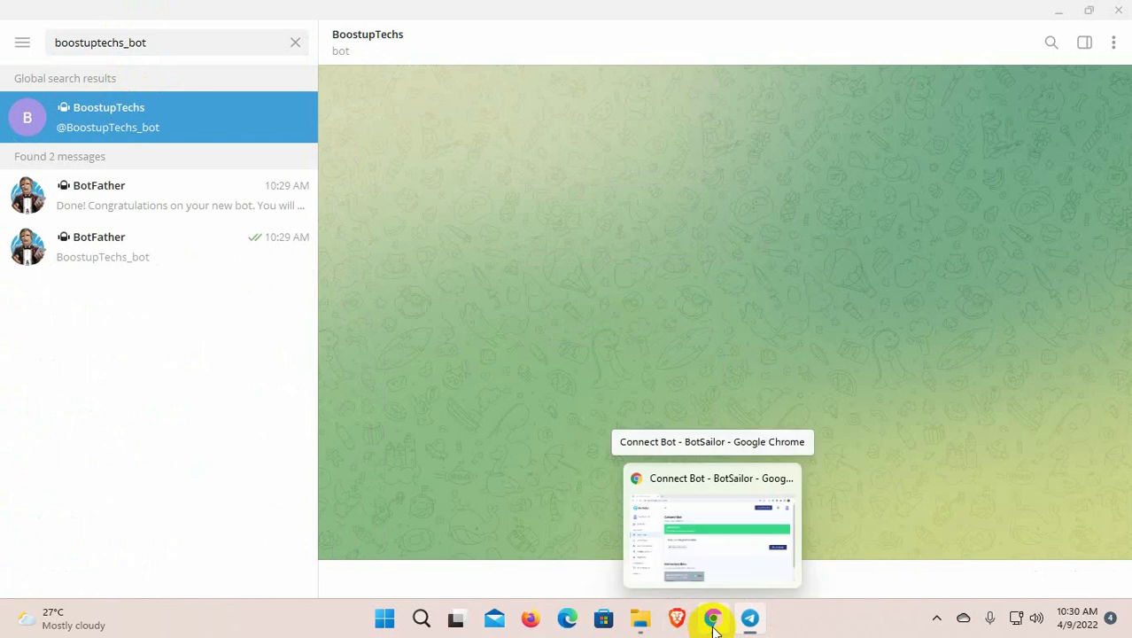
# Step: Edit the Get-started Text node to 'Welcome to Boostup Techs', thanking users for contacting
pyautogui.click(713, 618)
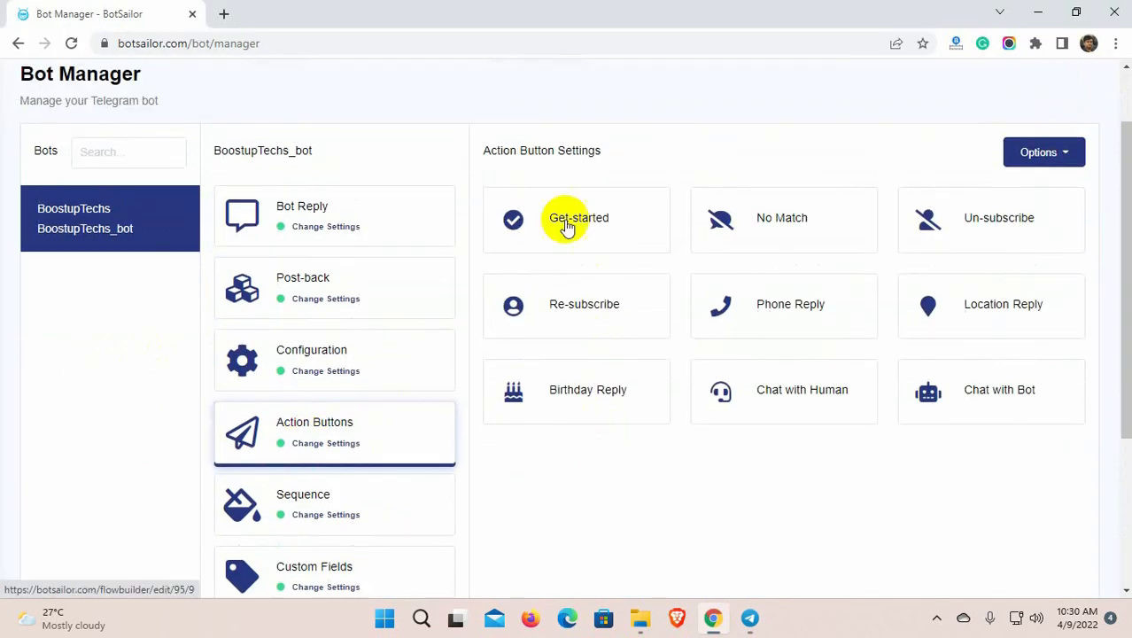
pyautogui.click(575, 219)
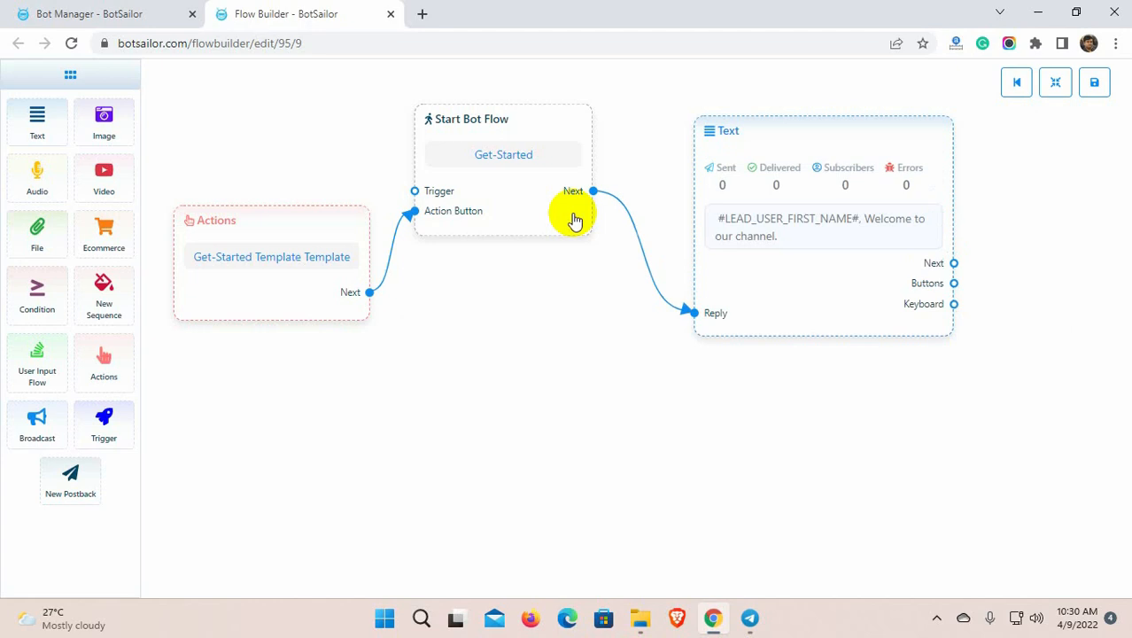
pyautogui.click(453, 211)
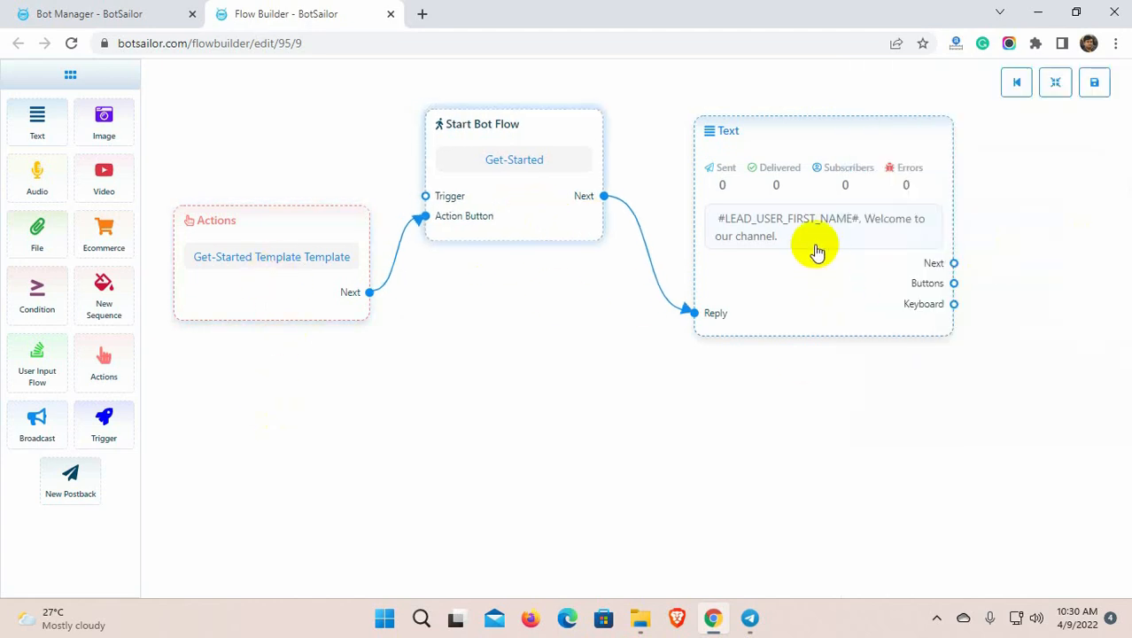
pyautogui.click(817, 226)
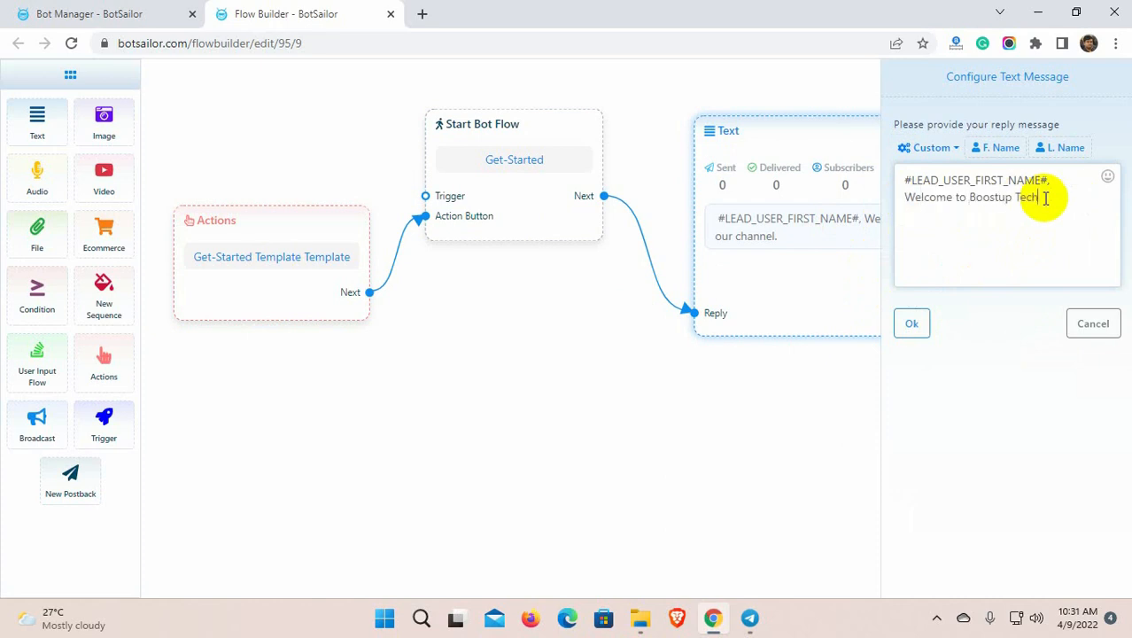
pyautogui.click(911, 322)
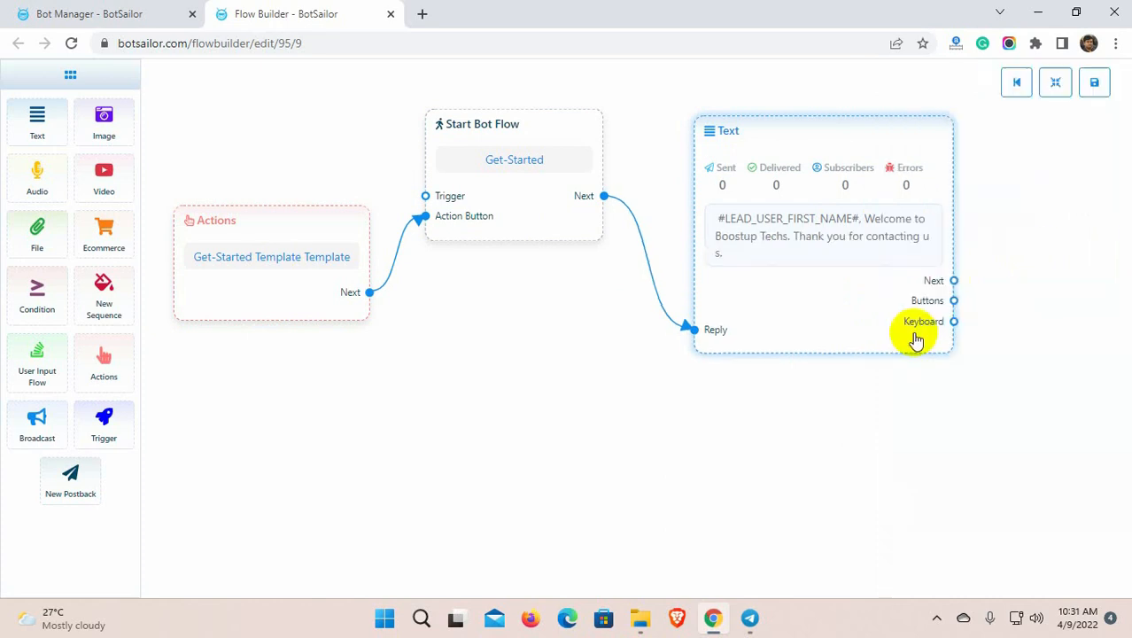
pyautogui.moveTo(104, 121)
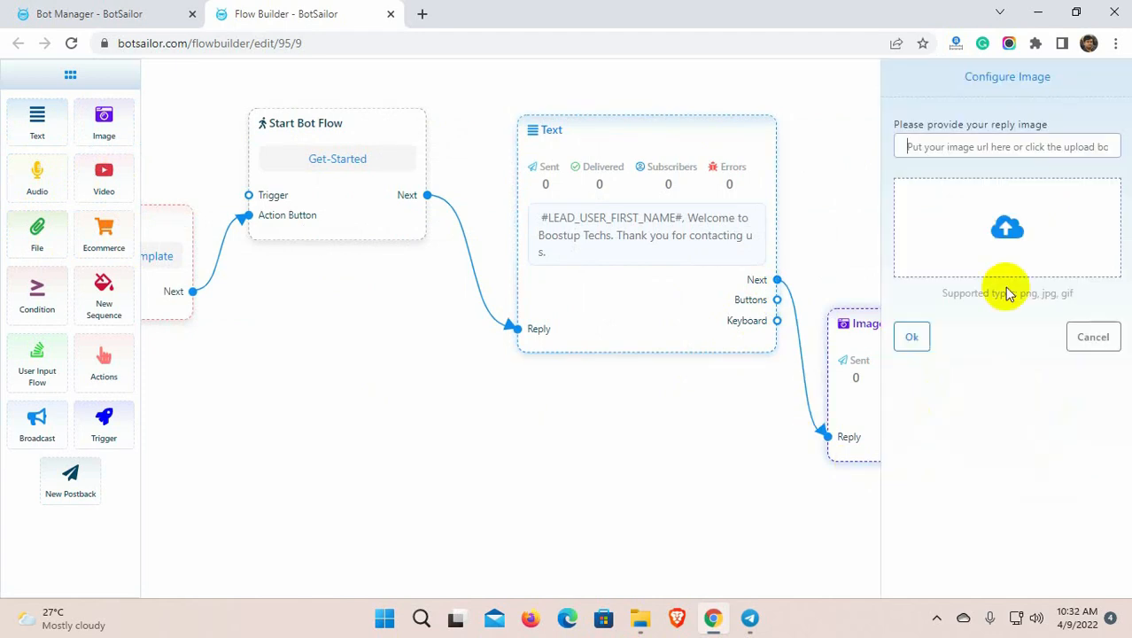
# Step: Upload a waterfall picture to the Image block after the welcome text
pyautogui.click(1006, 226)
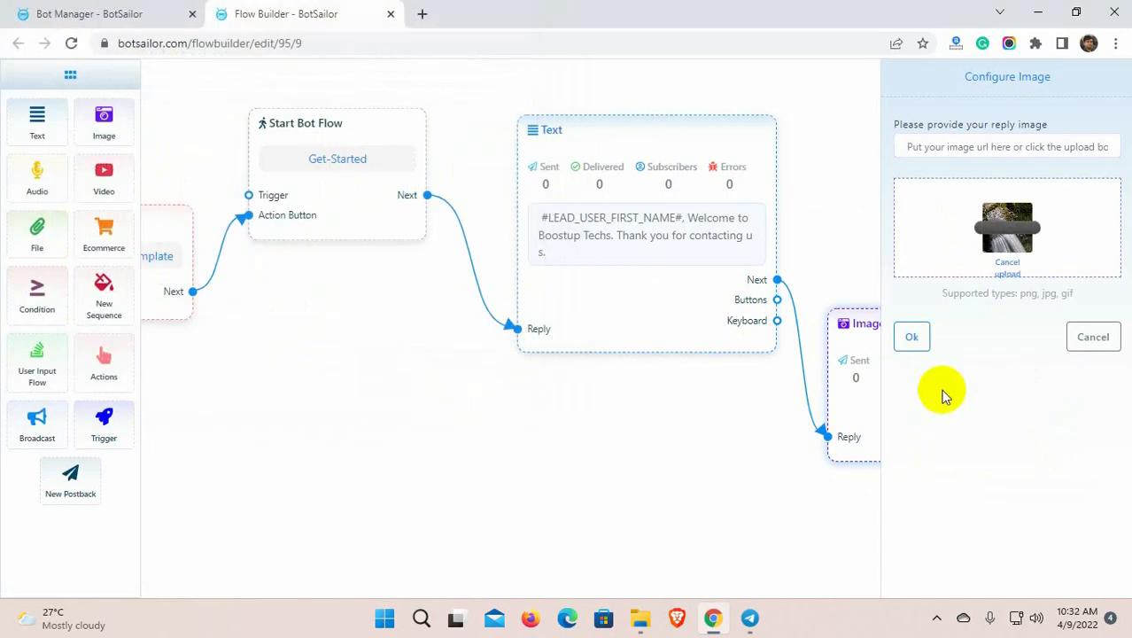
pyautogui.click(912, 337)
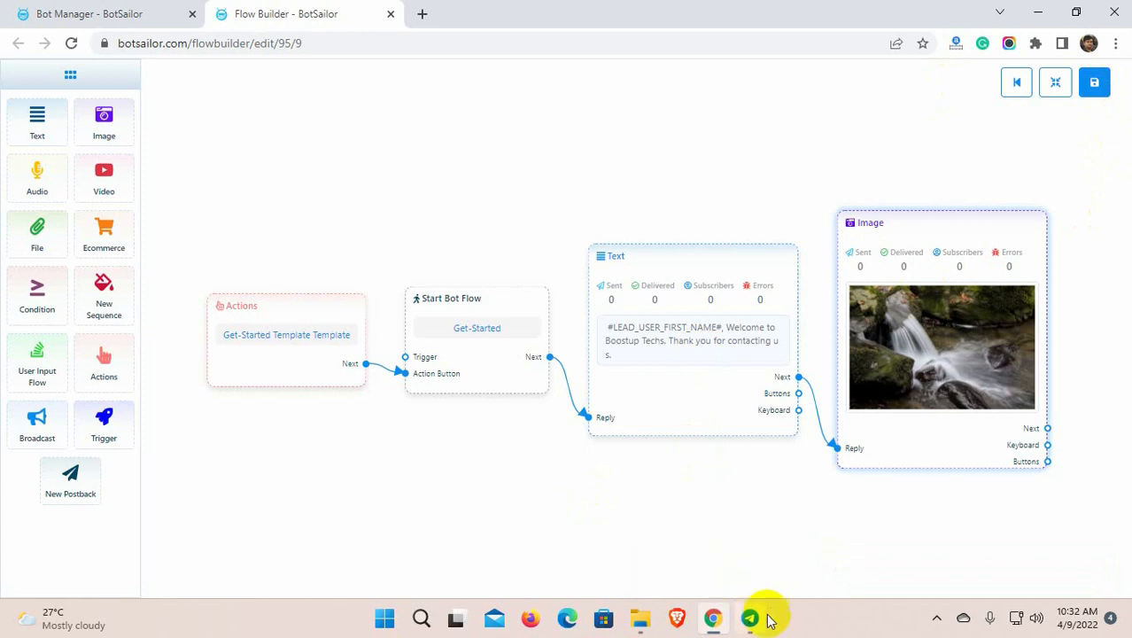
# Step: Start the BoostupTechs bot to check the welcome text and waterfall image
pyautogui.click(750, 616)
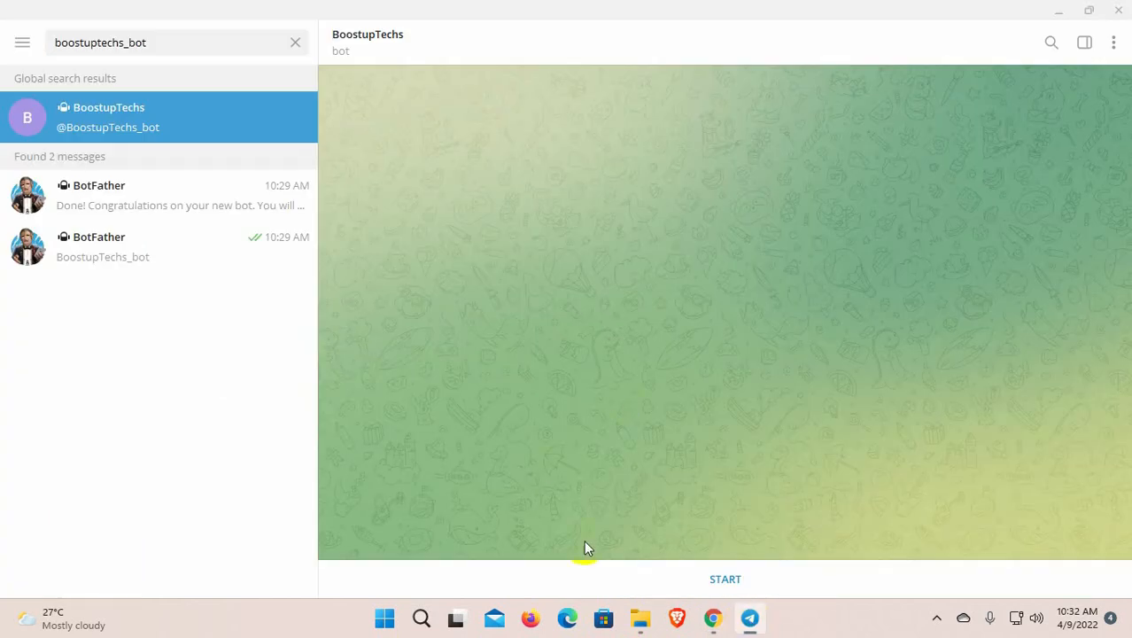
pyautogui.click(725, 578)
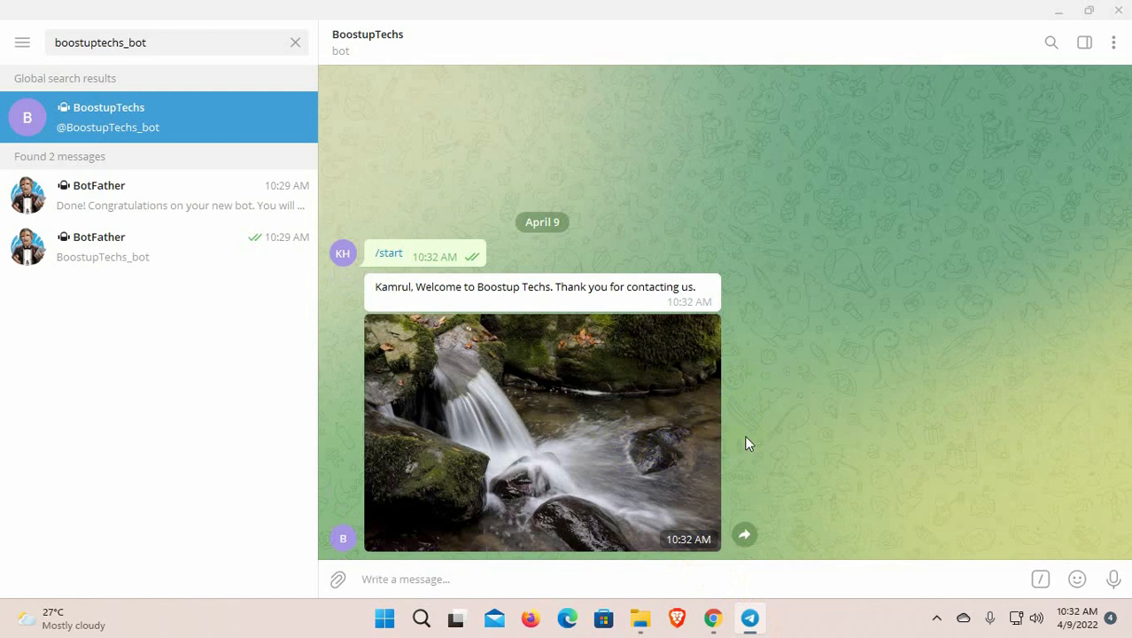
pyautogui.moveTo(1087, 90)
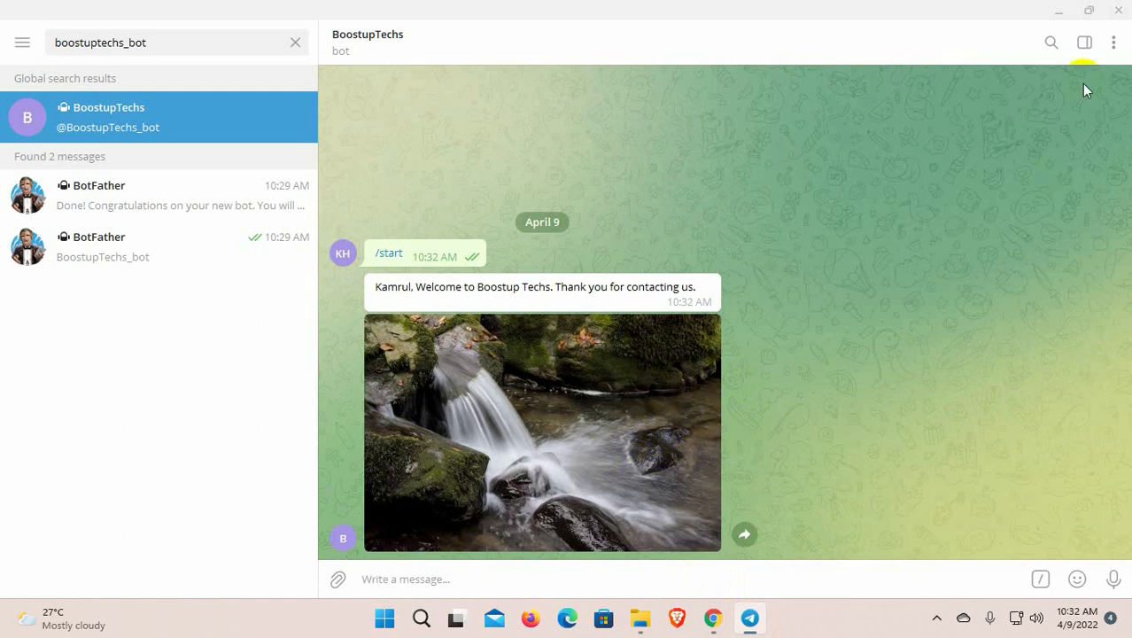